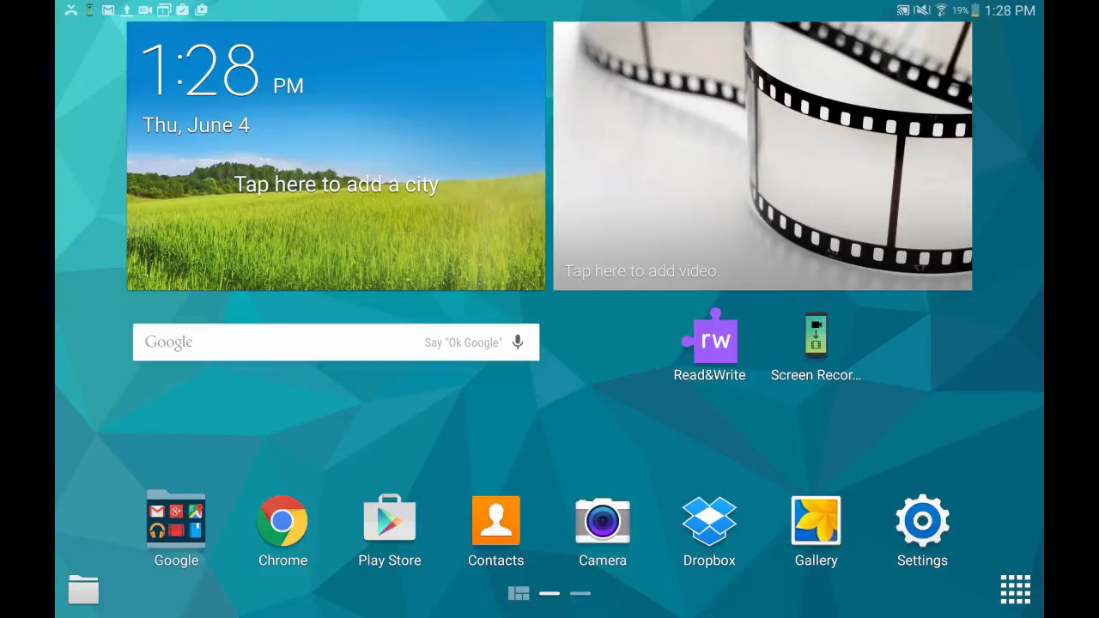
- Launch Google Docs and open the 'My Trip to the Zoo' document
left_click(709, 343)
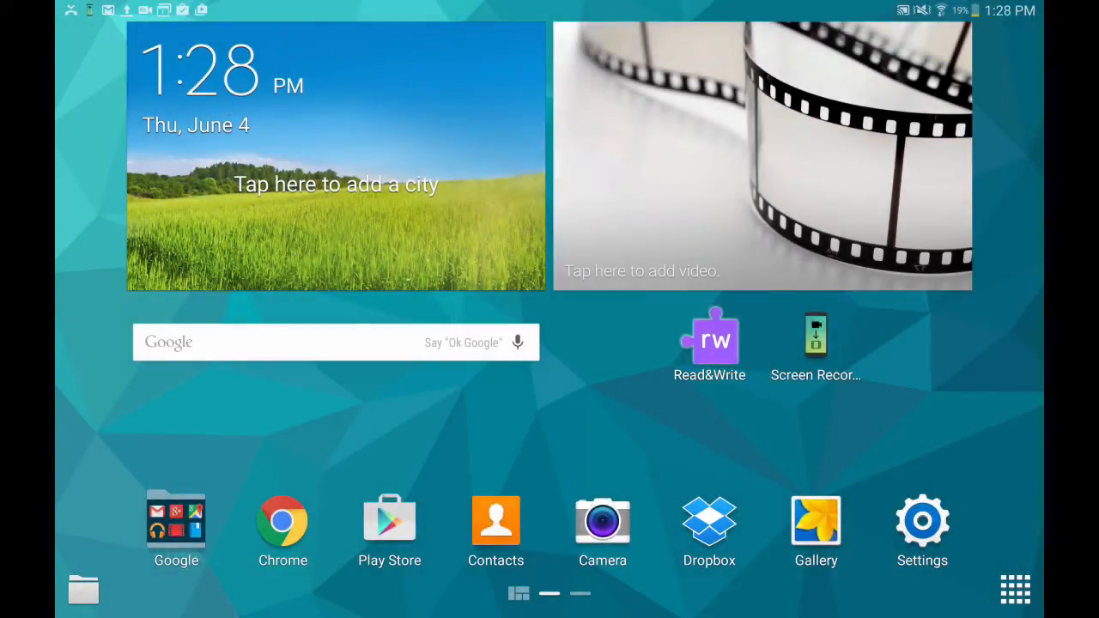
left_click(709, 339)
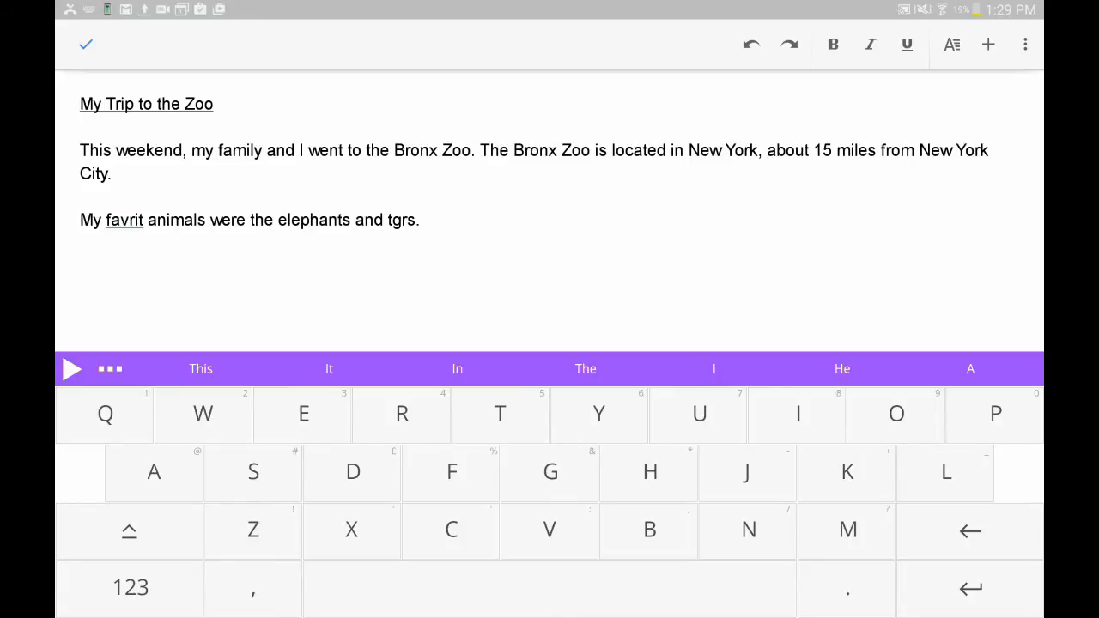
- Type 'This zoo is the largest in North' using the 'This' prediction, then look up 'America'
type("Th")
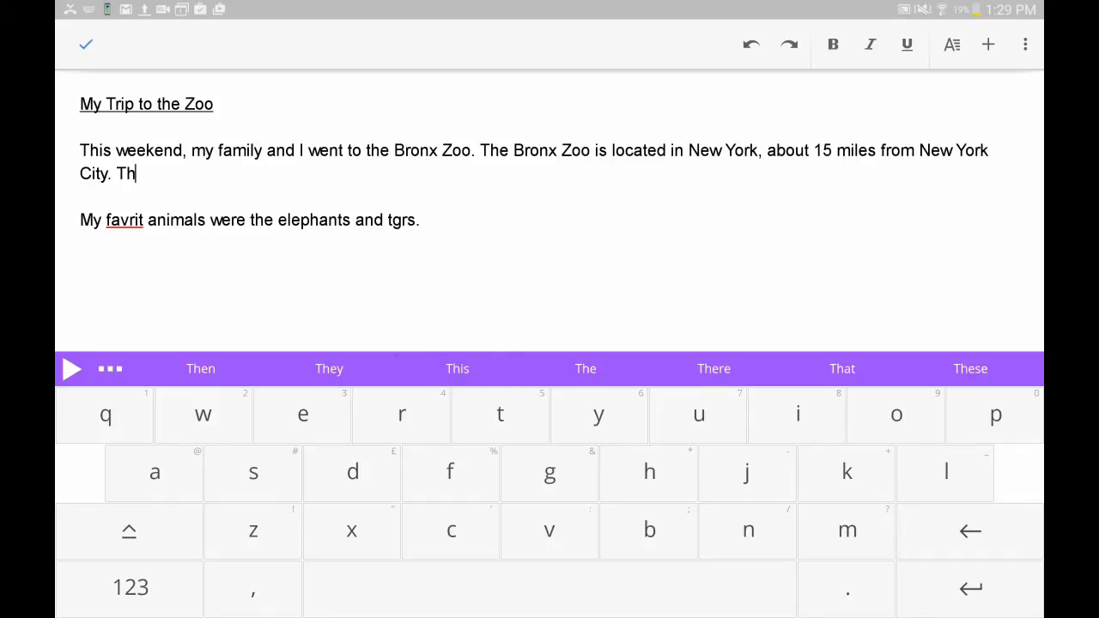
left_click(457, 368)
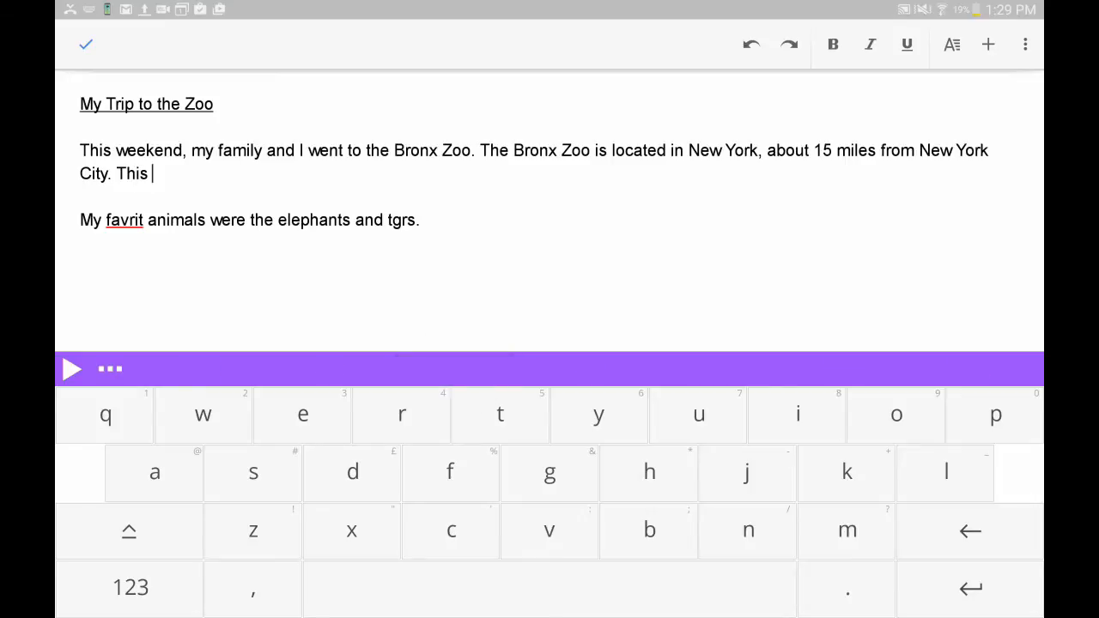
type("zoo")
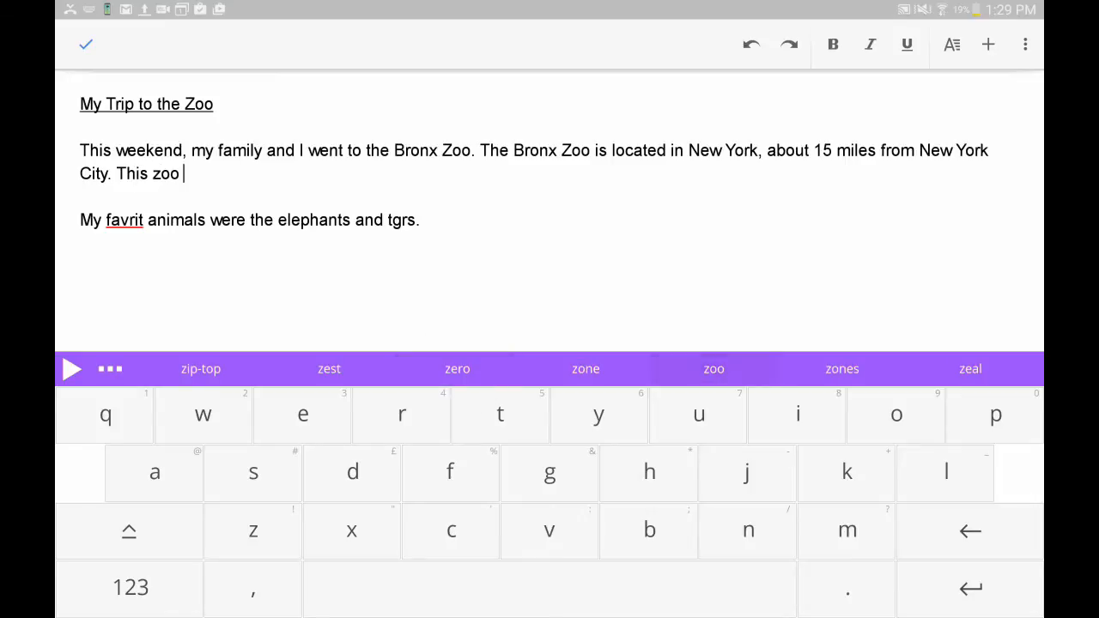
type("is the largest in North")
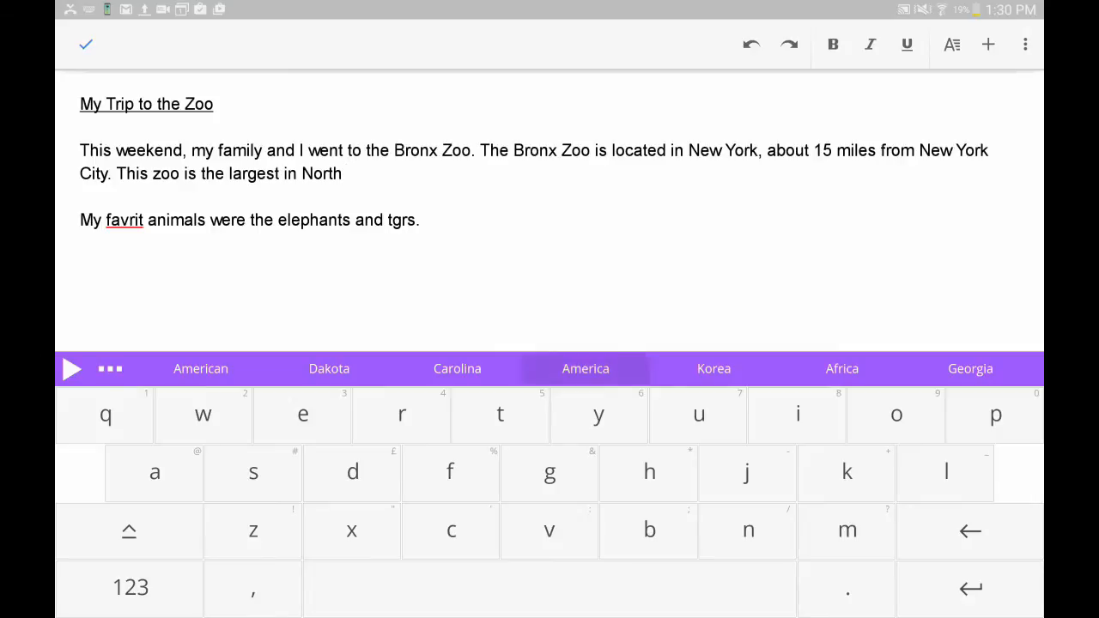
left_click(585, 369)
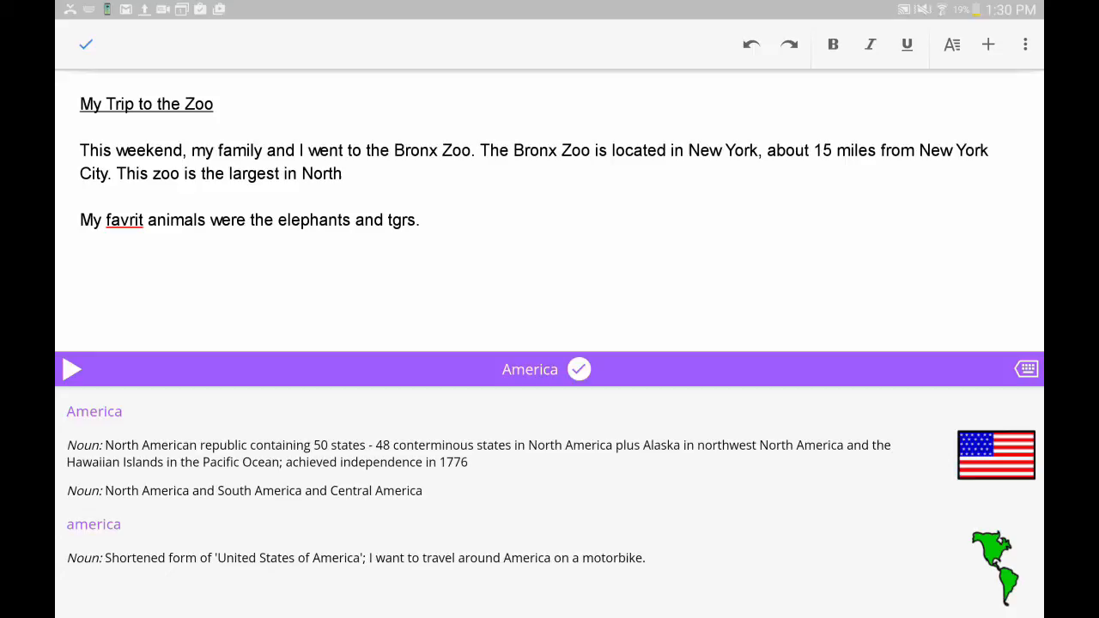
- Hear the 'America' definitions, insert 'America', and end the sentence with a period
left_click(72, 369)
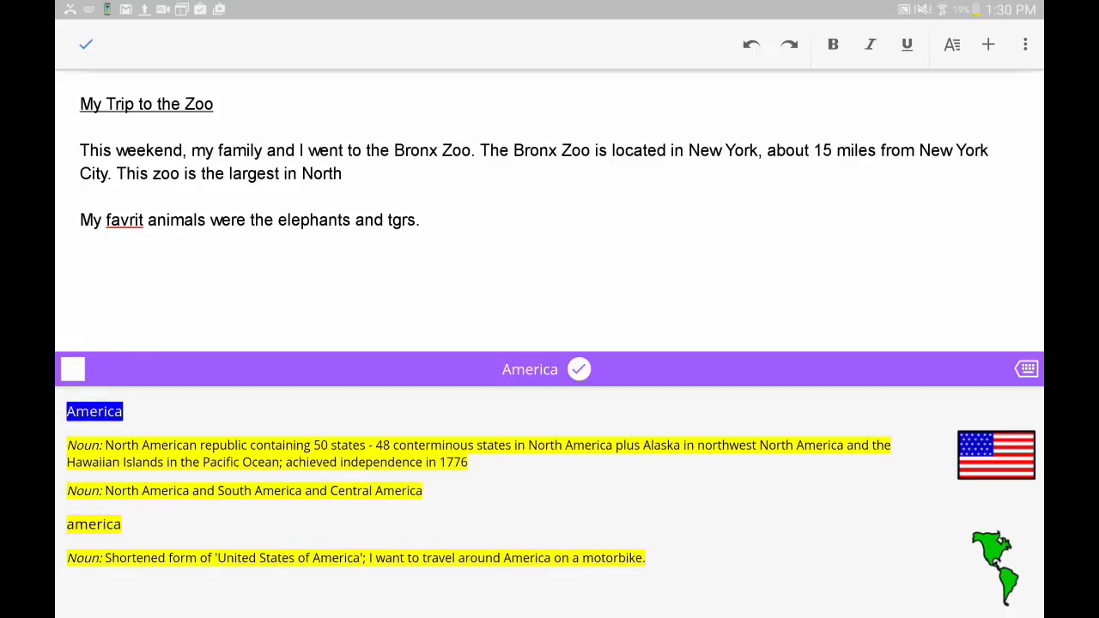
double_click(122, 445)
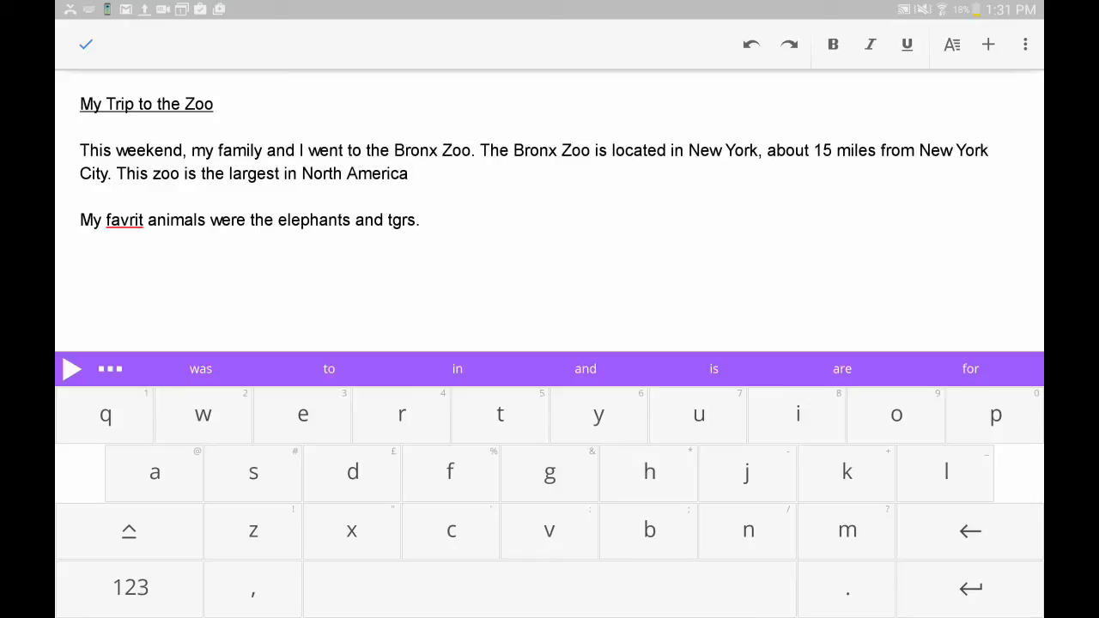
left_click(129, 530)
type(".")
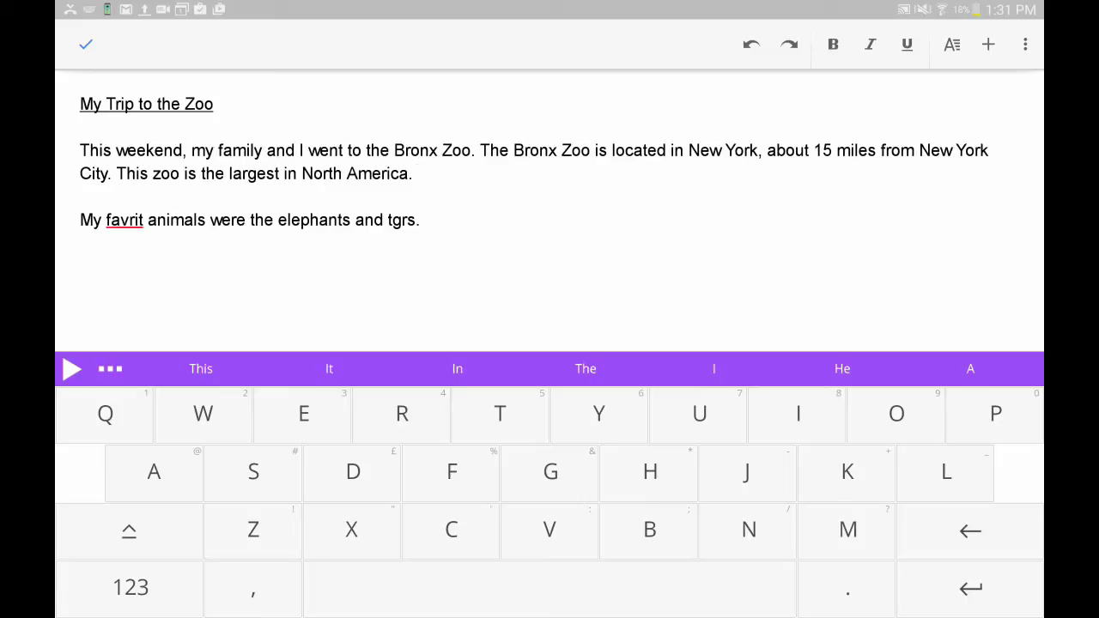
- Add a space, read the first paragraph aloud from its start, and expand the toolbar
left_click(417, 173)
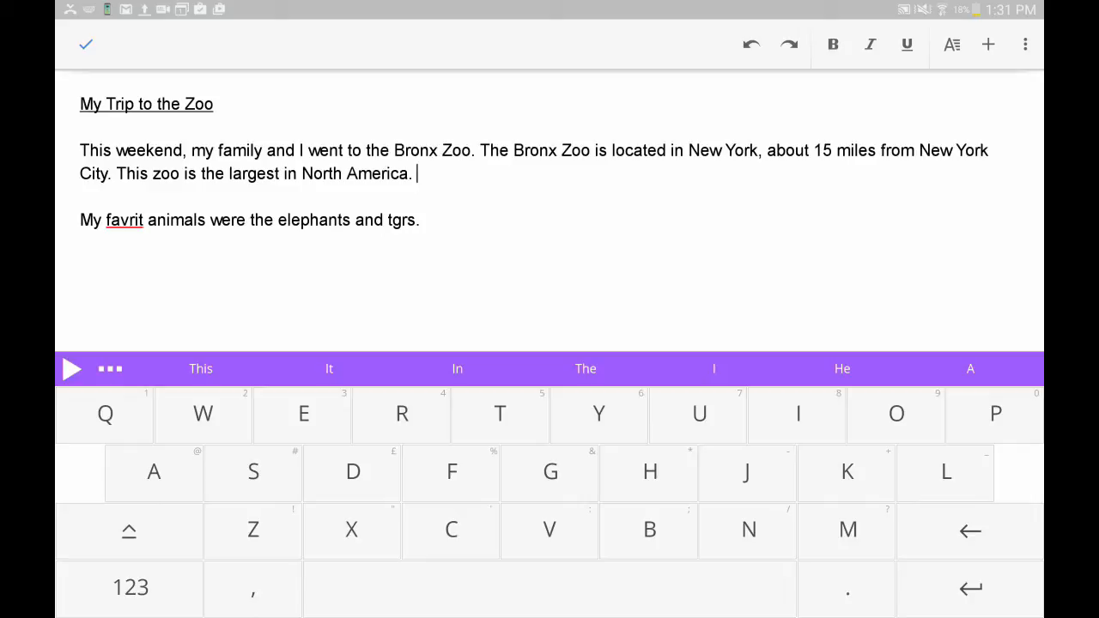
left_click(79, 150)
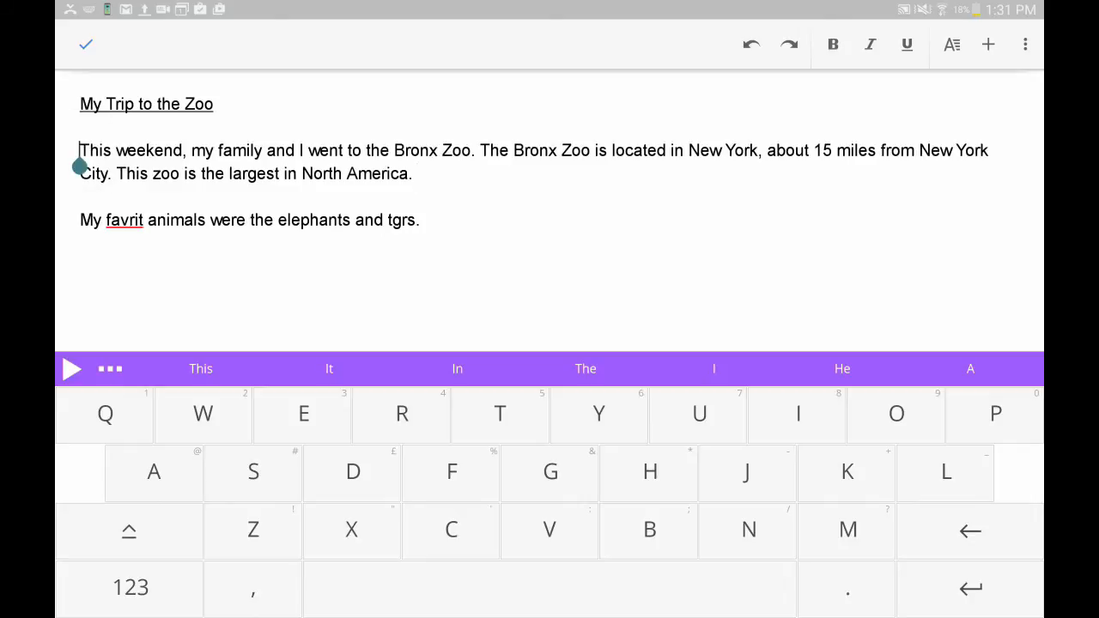
left_click(73, 369)
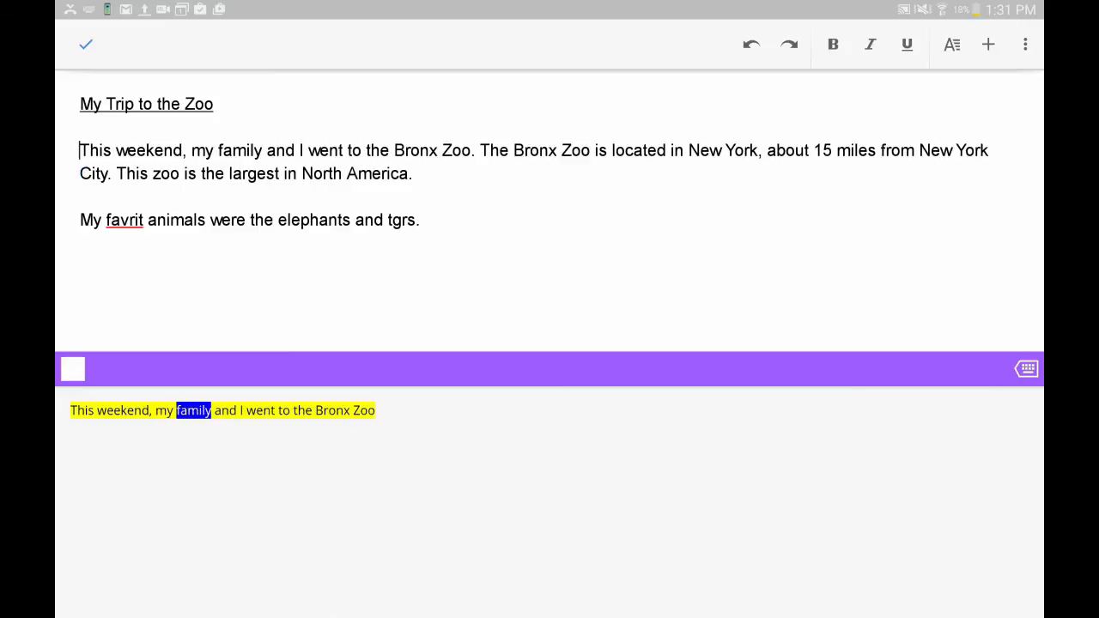
left_click(363, 411)
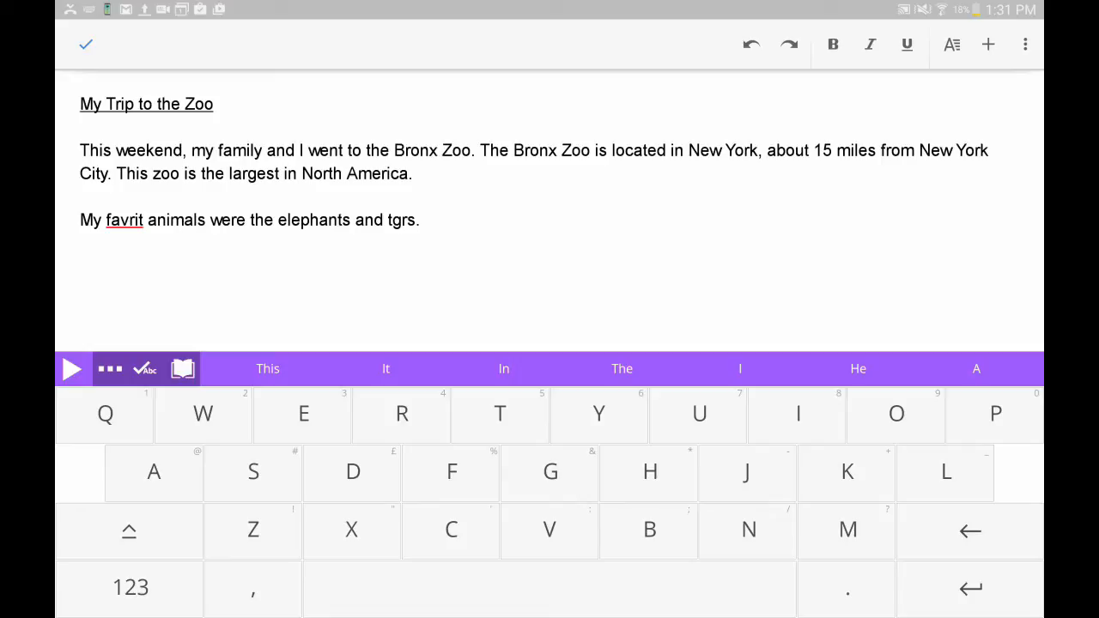
- Look up 'elephants' in the dictionary and play its definitions aloud, then stop
left_click(318, 220)
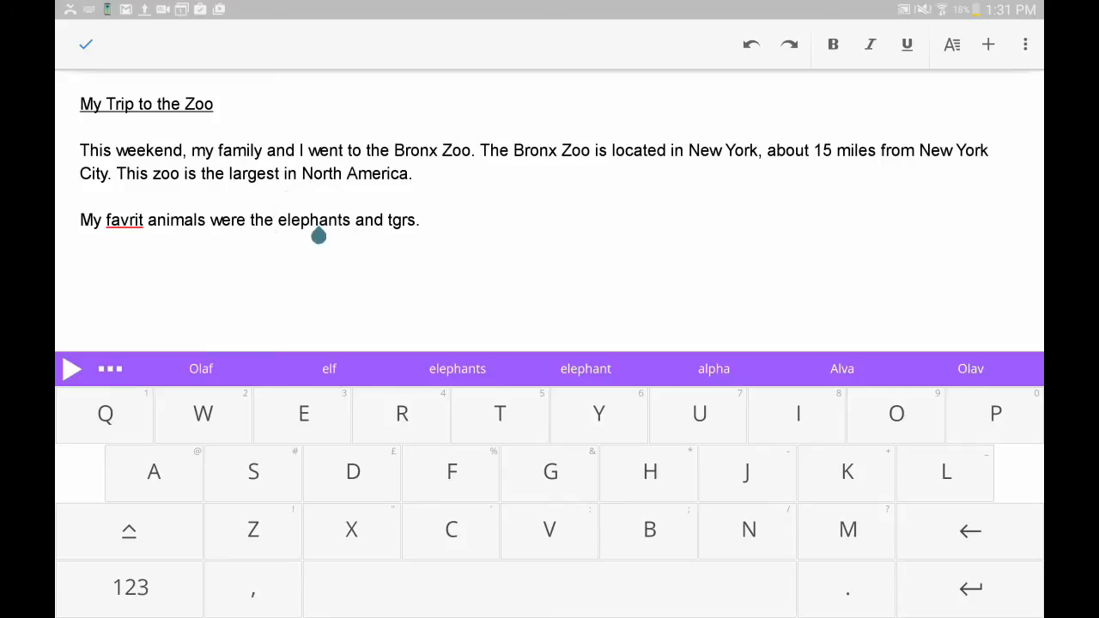
left_click(458, 368)
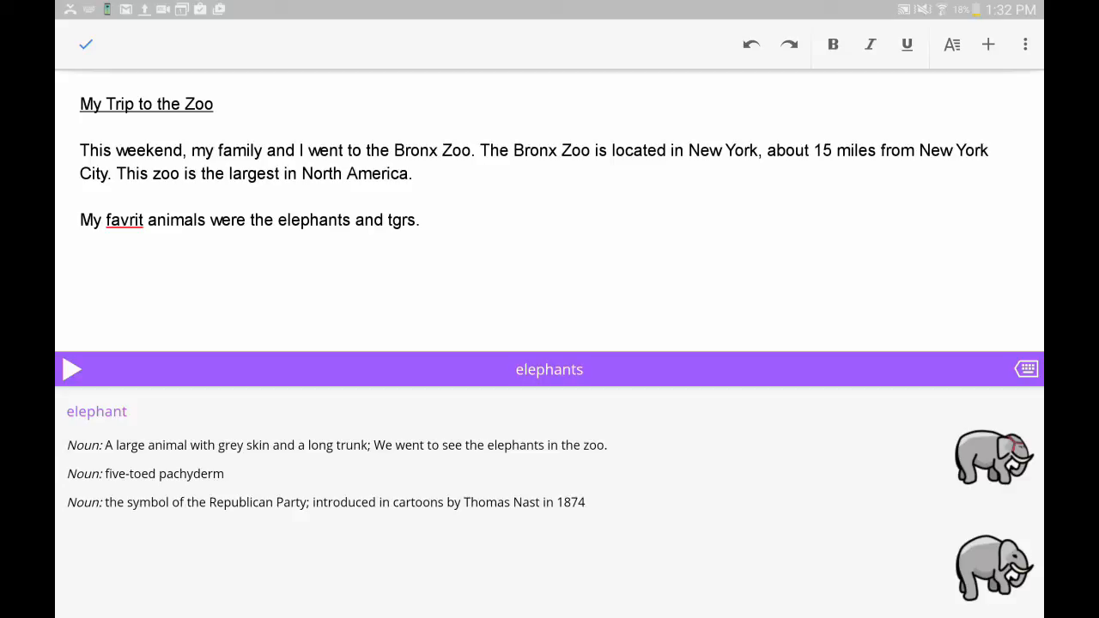
left_click(72, 369)
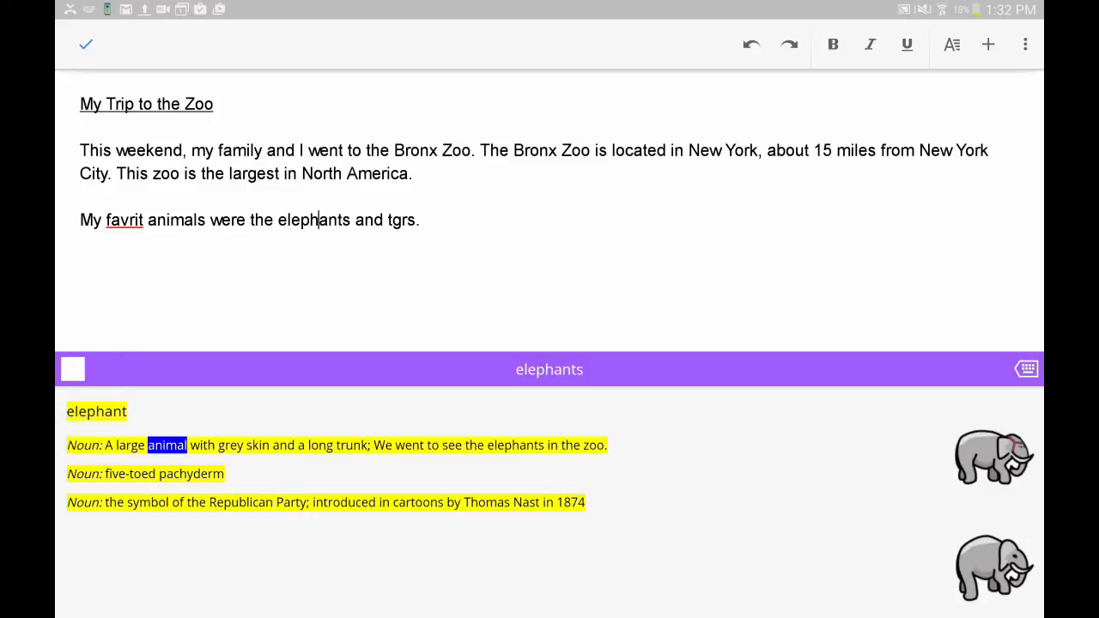
left_click(72, 370)
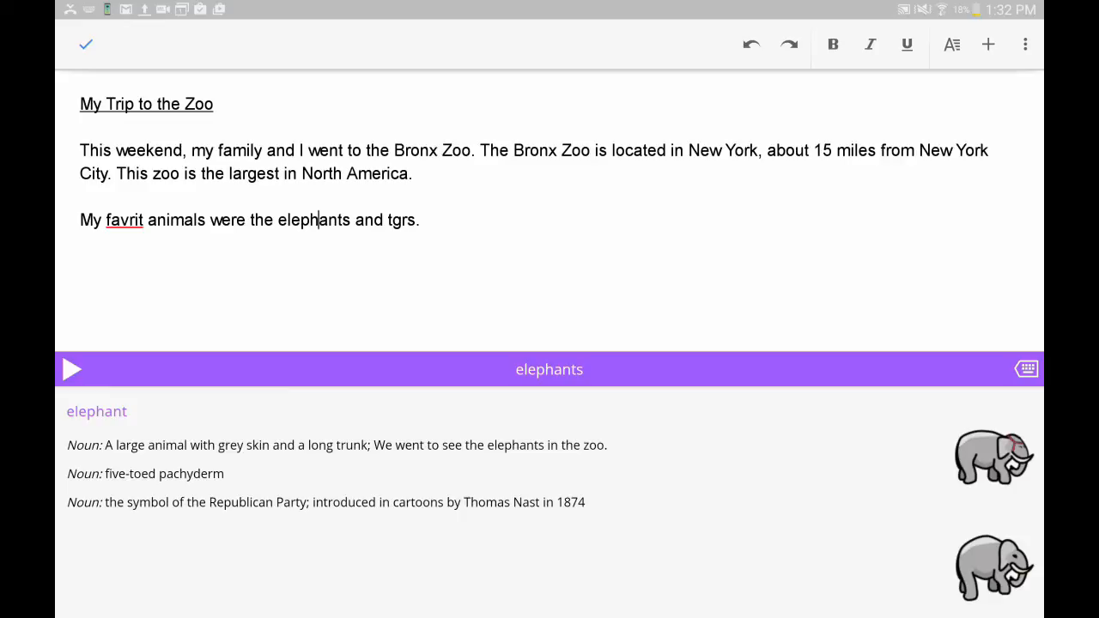
- Run Read&Write spell check on the sentence containing 'favrit' and 'tgrs'
left_click(1027, 370)
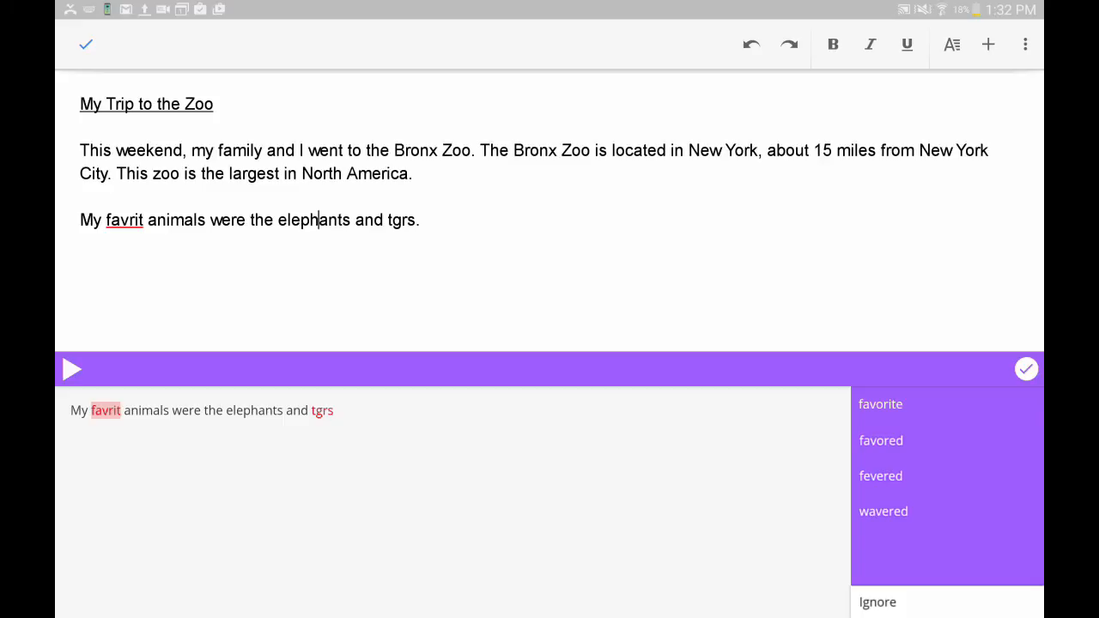
- Replace 'favrit' with 'favorite' and 'tgrs' with 'tigers', checking its meaning, and apply
left_click(880, 404)
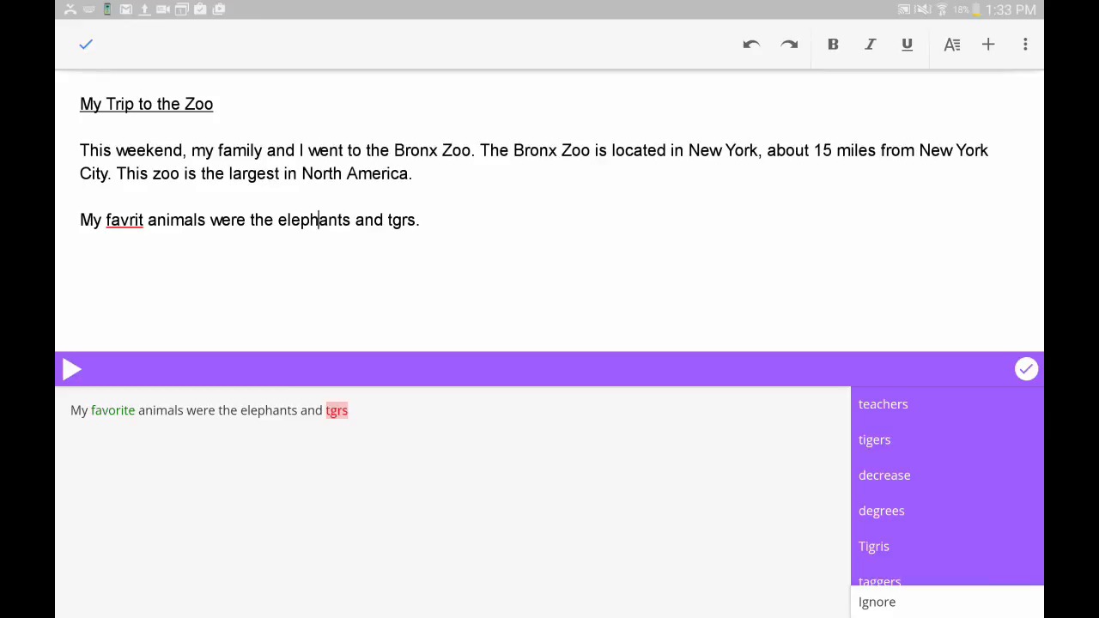
left_click(874, 440)
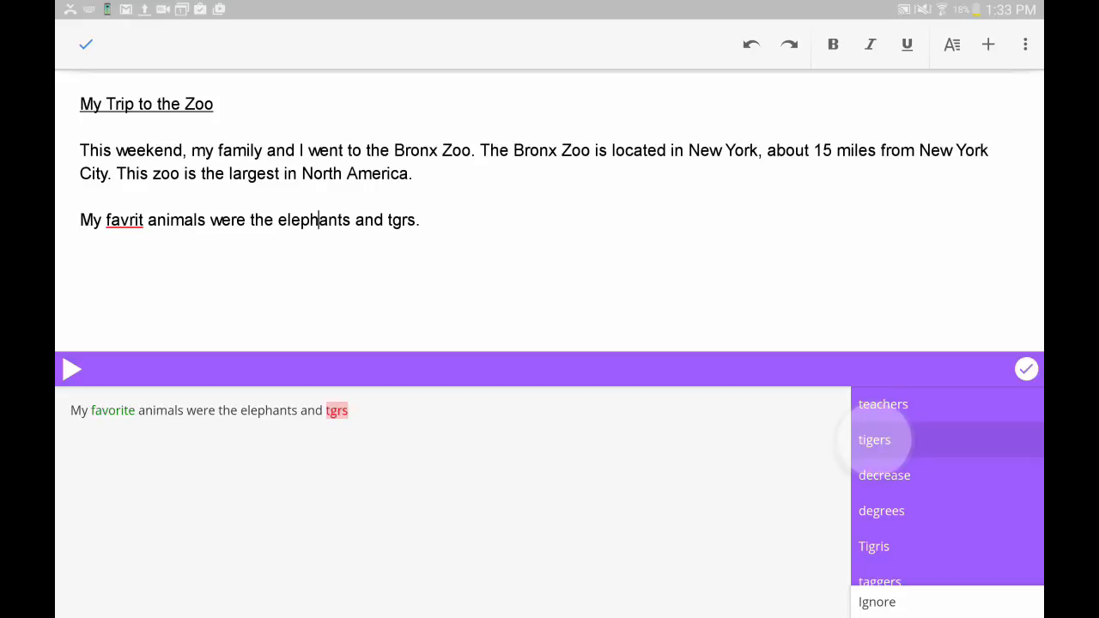
left_click(874, 440)
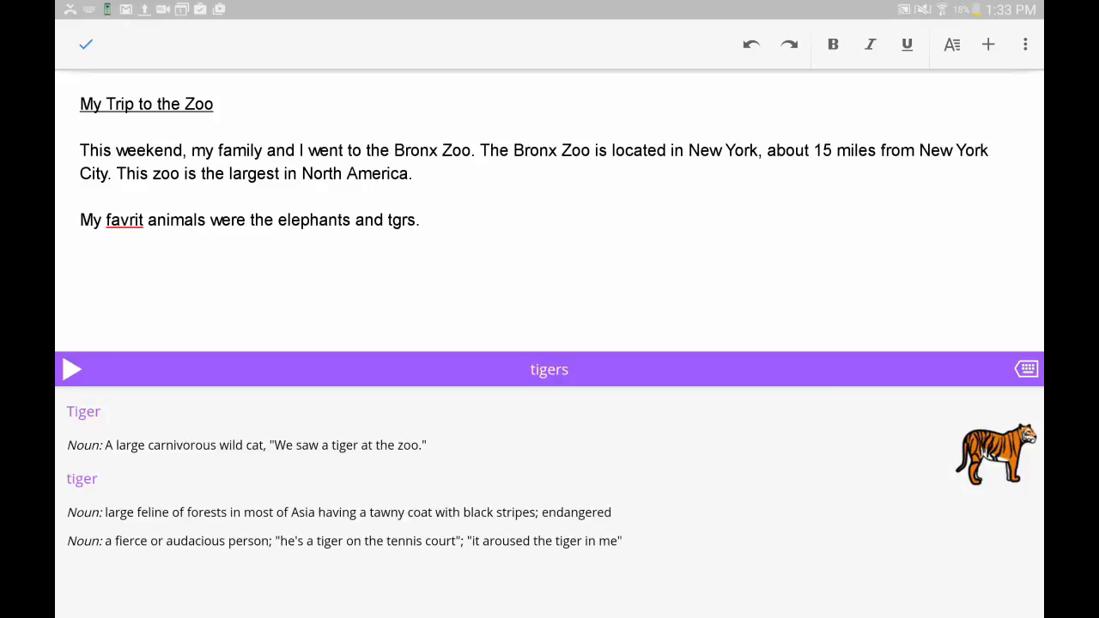
left_click(318, 220)
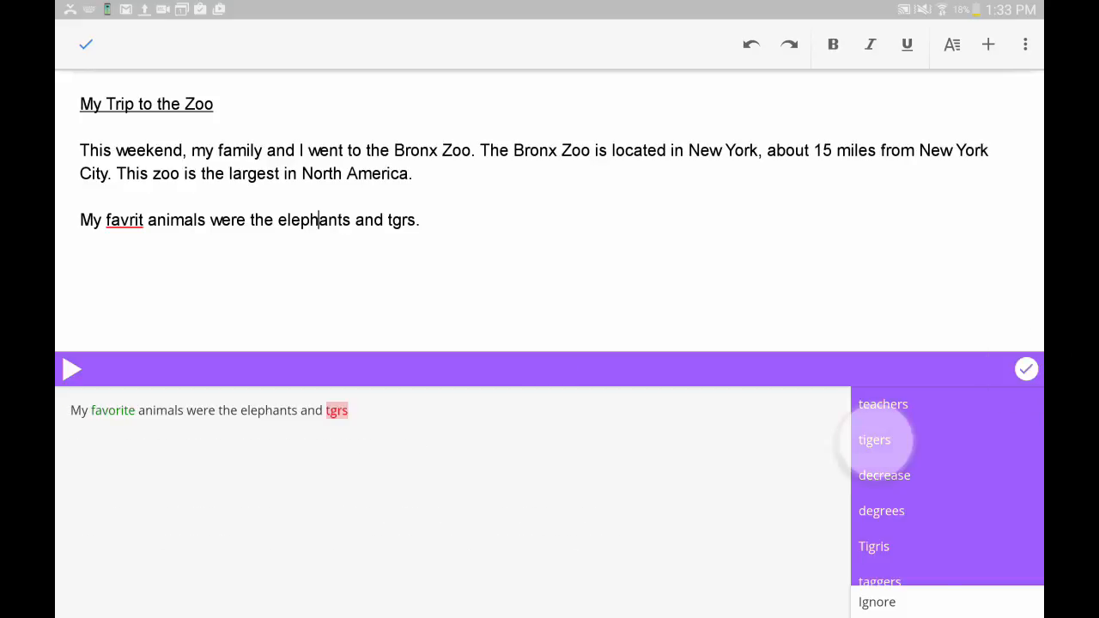
left_click(875, 439)
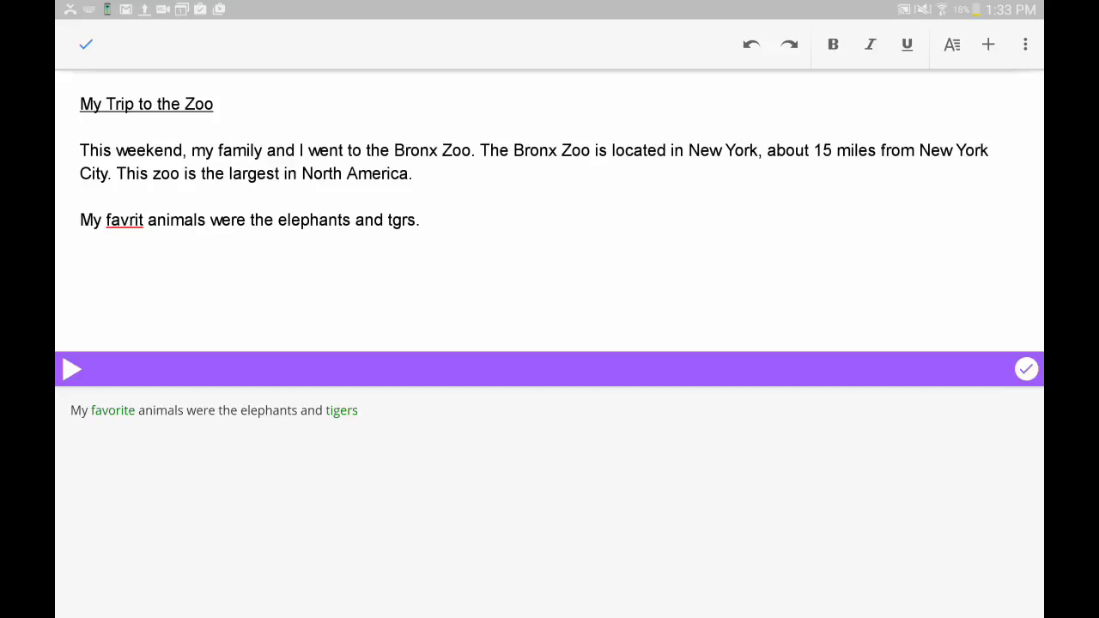
left_click(1027, 368)
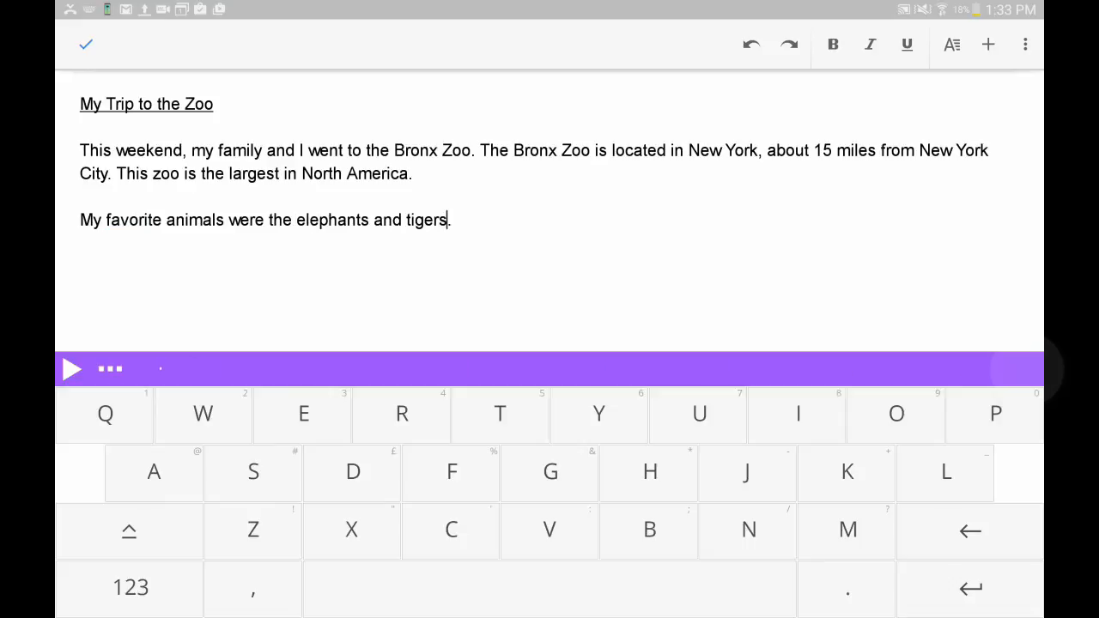